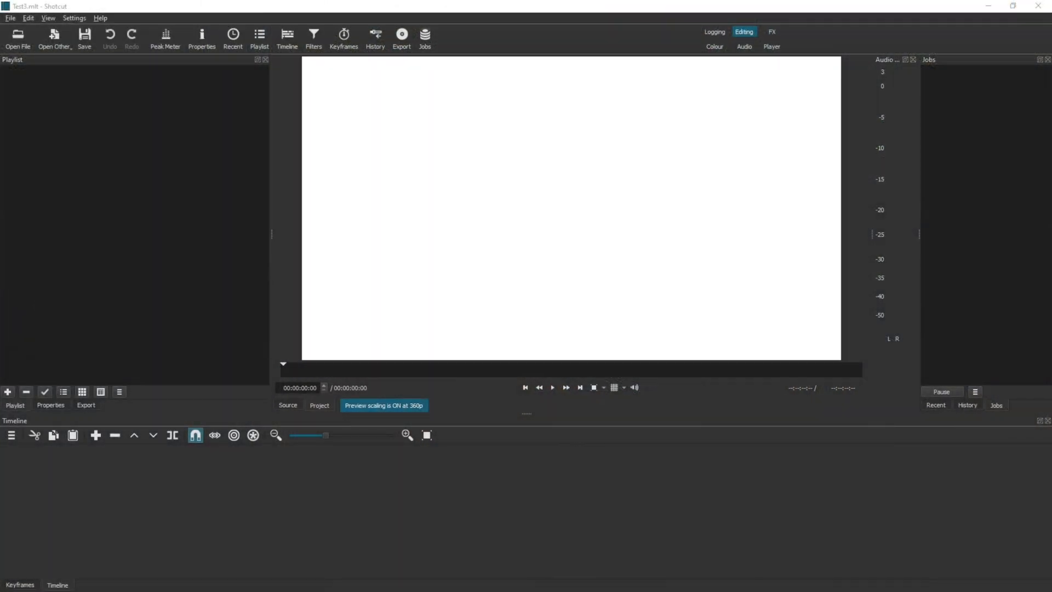
pyautogui.moveTo(159, 380)
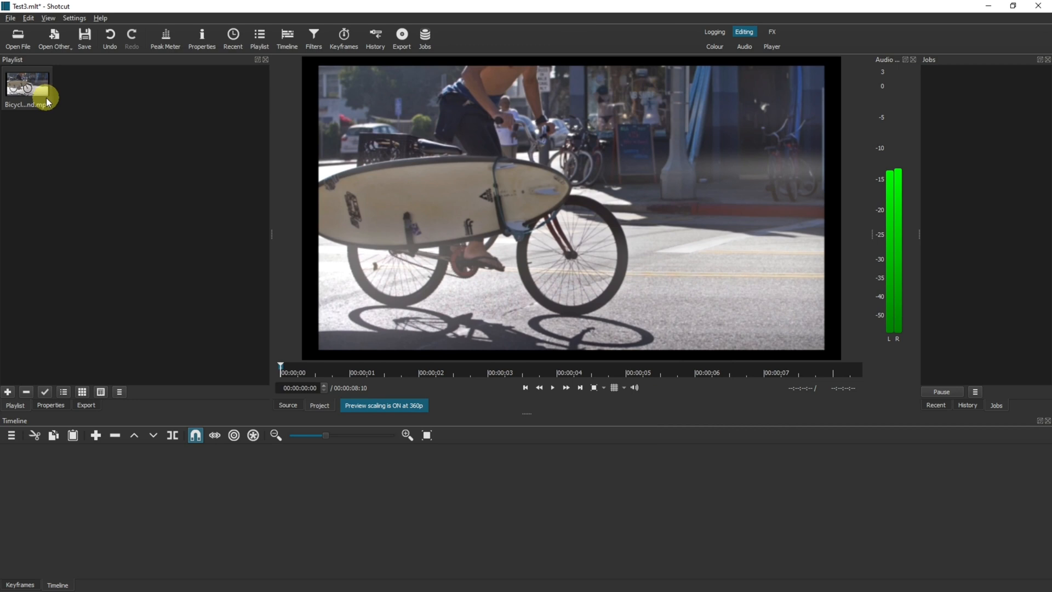
pyautogui.moveTo(27, 87)
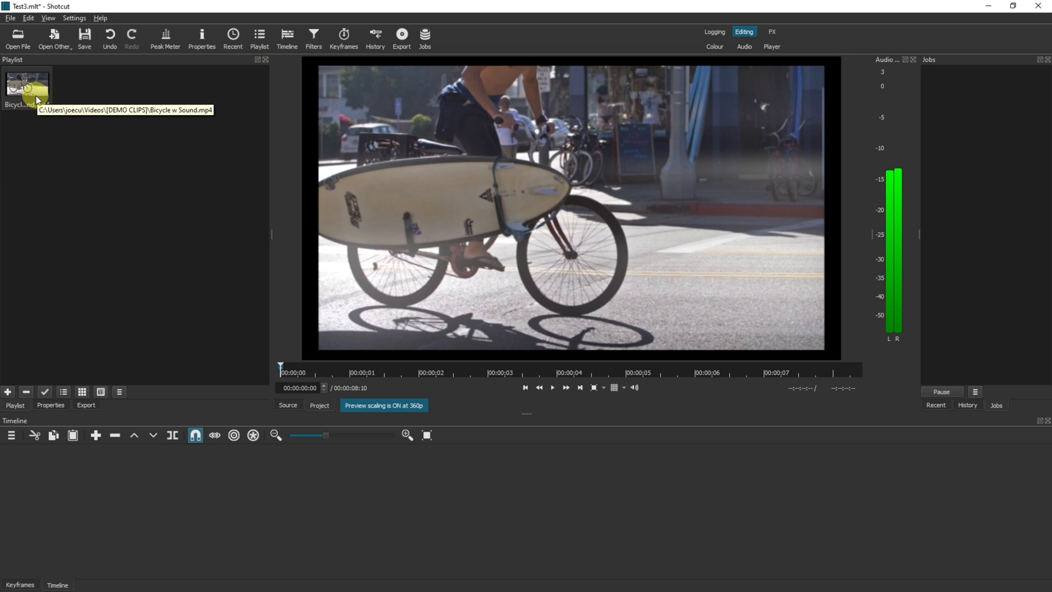
# Step: Place the Bicycle w Sound clip on V1, detach its audio to a separate track, and preview from the start
pyautogui.moveTo(27, 87); pyautogui.dragTo(94, 182)
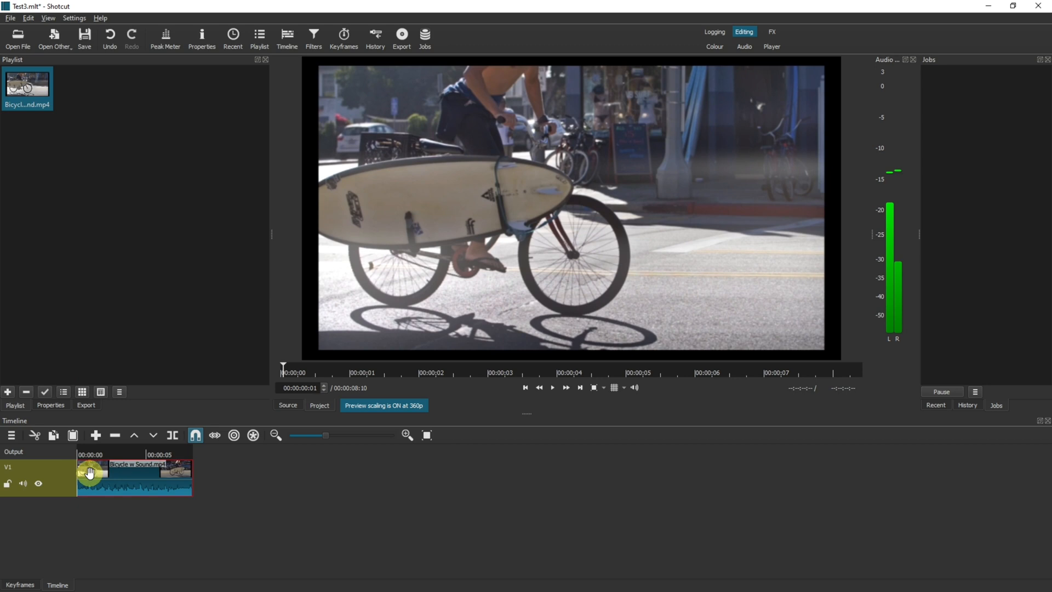
pyautogui.rightClick(91, 472)
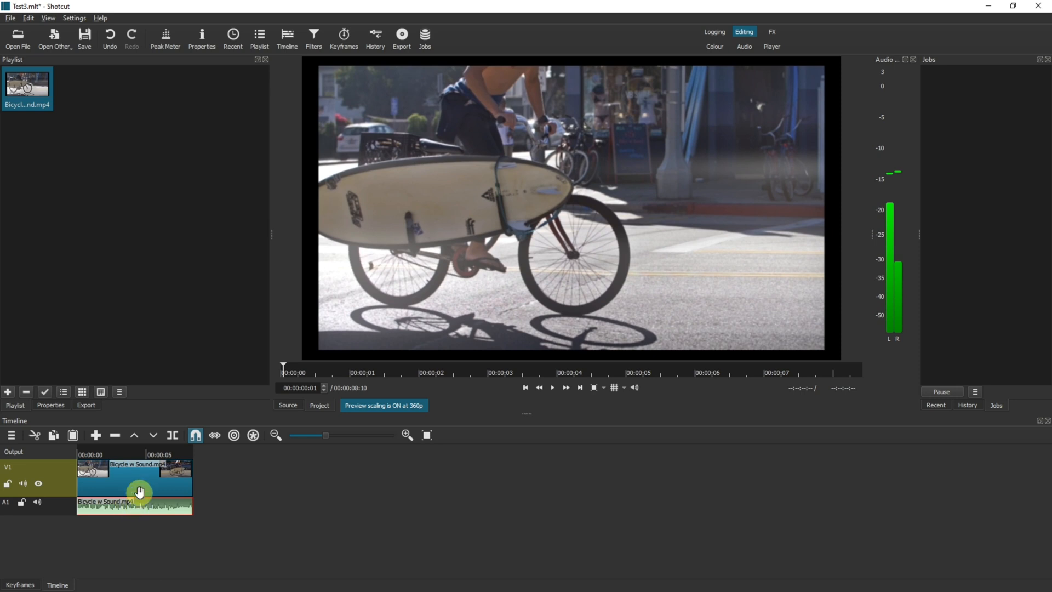
pyautogui.moveTo(129, 480)
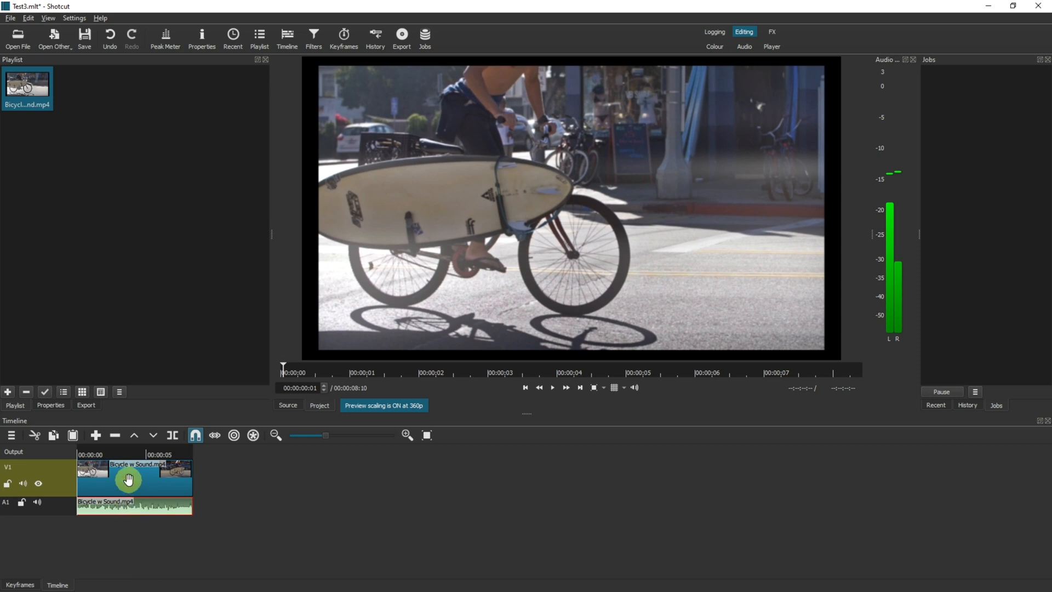
pyautogui.click(552, 387)
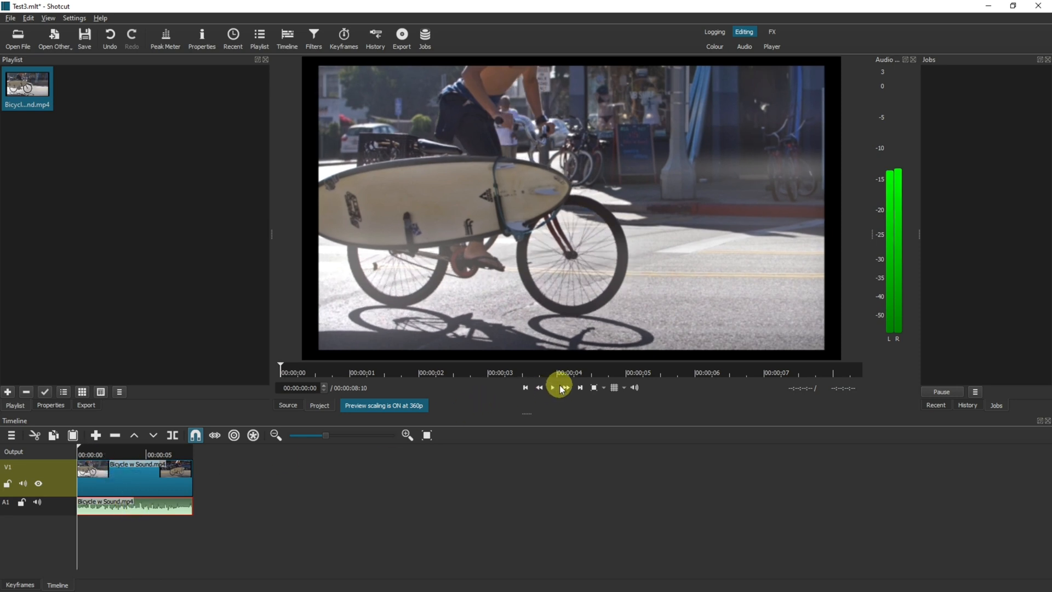
pyautogui.moveTo(557, 389)
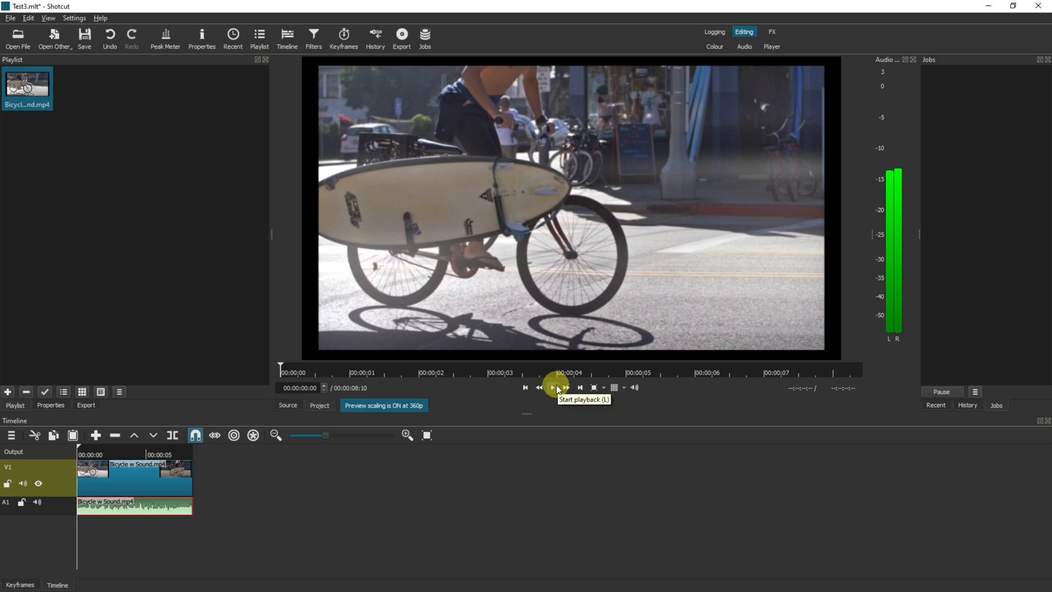
pyautogui.click(555, 387)
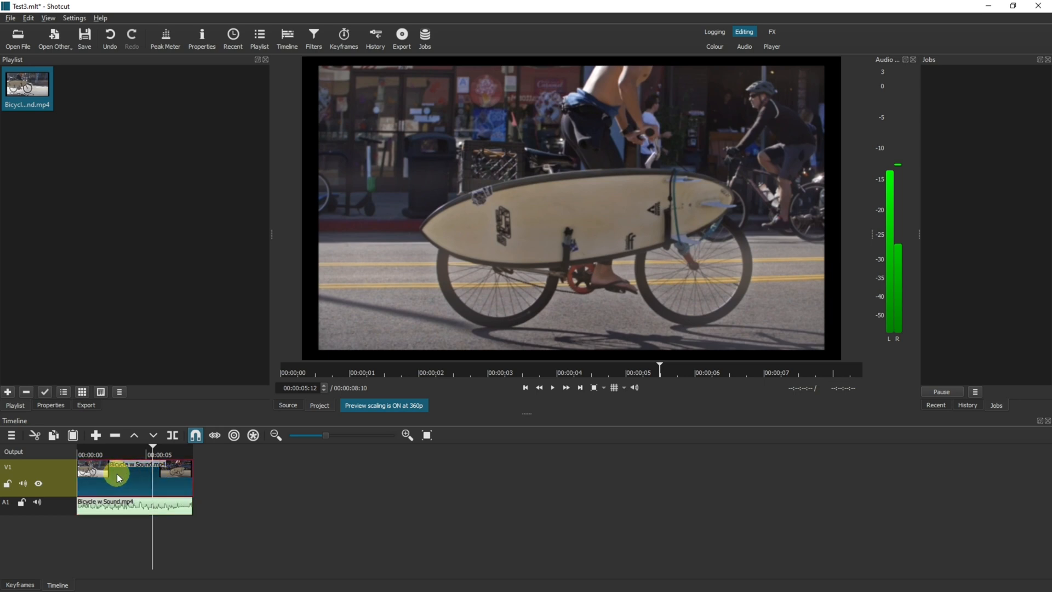
# Step: Show the bicycle clip's Properties panel, listing H.264 codec, 4096x2160 and 24 fps
pyautogui.click(201, 36)
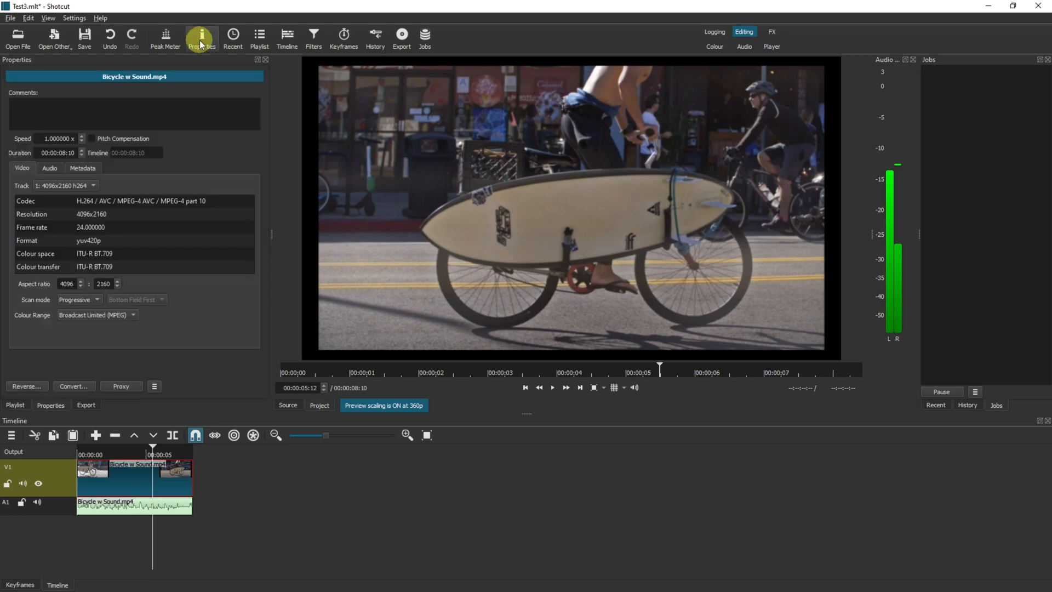
pyautogui.moveTo(57, 138)
pyautogui.write('0.500000')
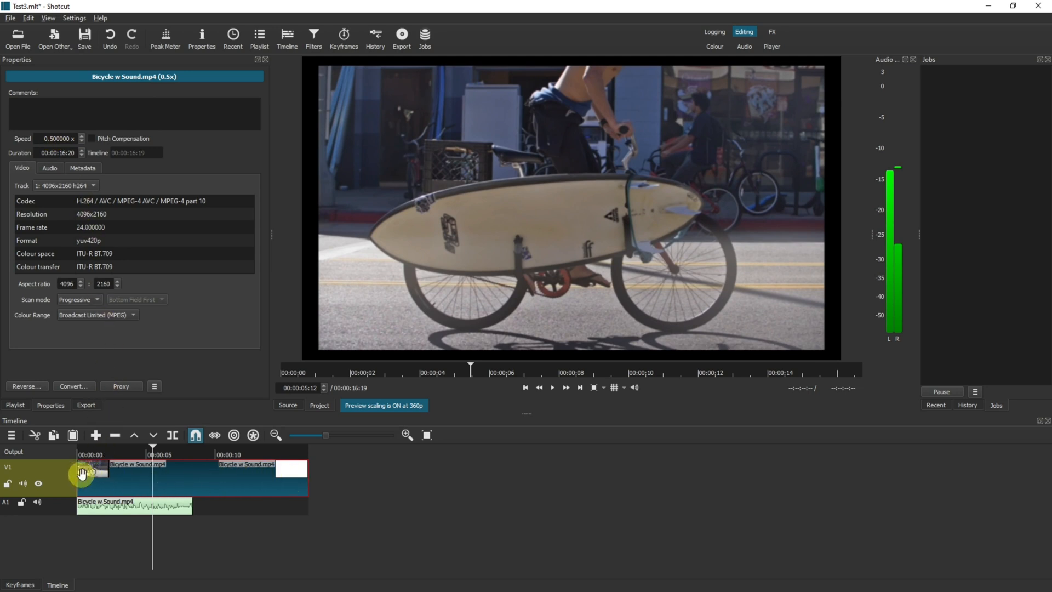
pyautogui.moveTo(190, 478)
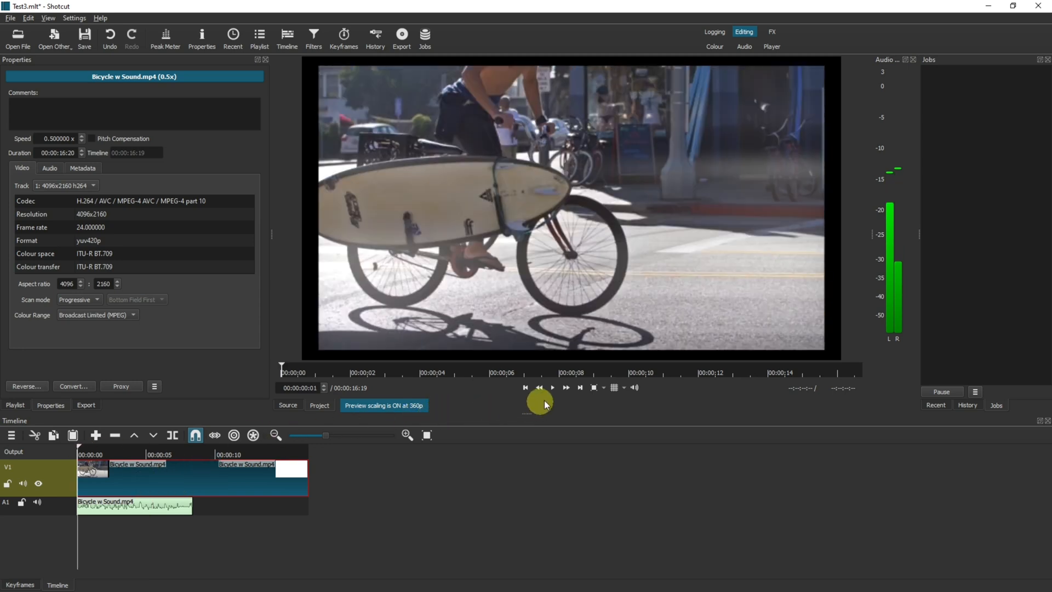
pyautogui.click(552, 387)
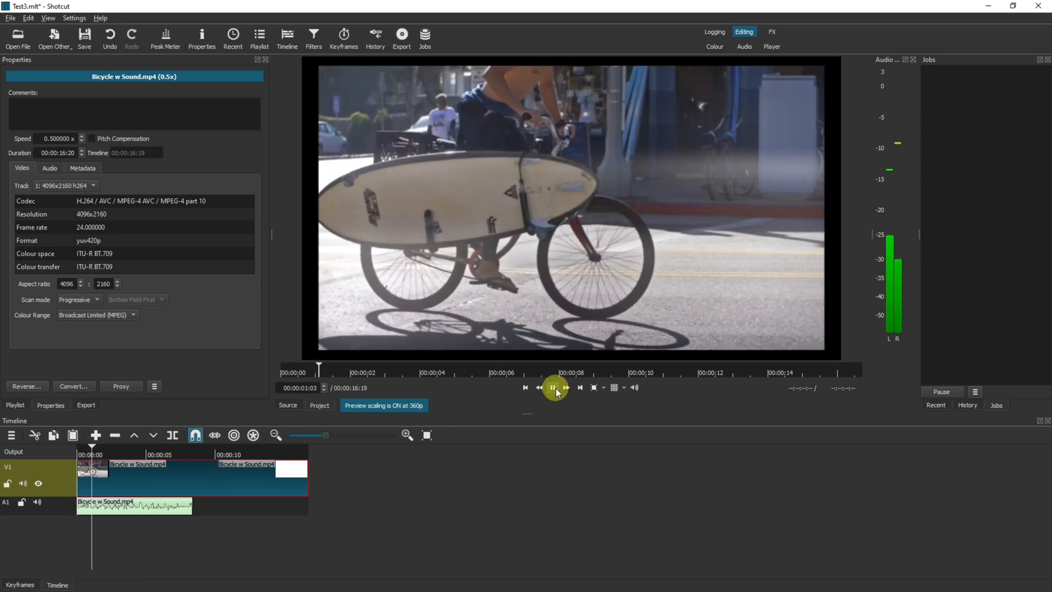
pyautogui.click(552, 387)
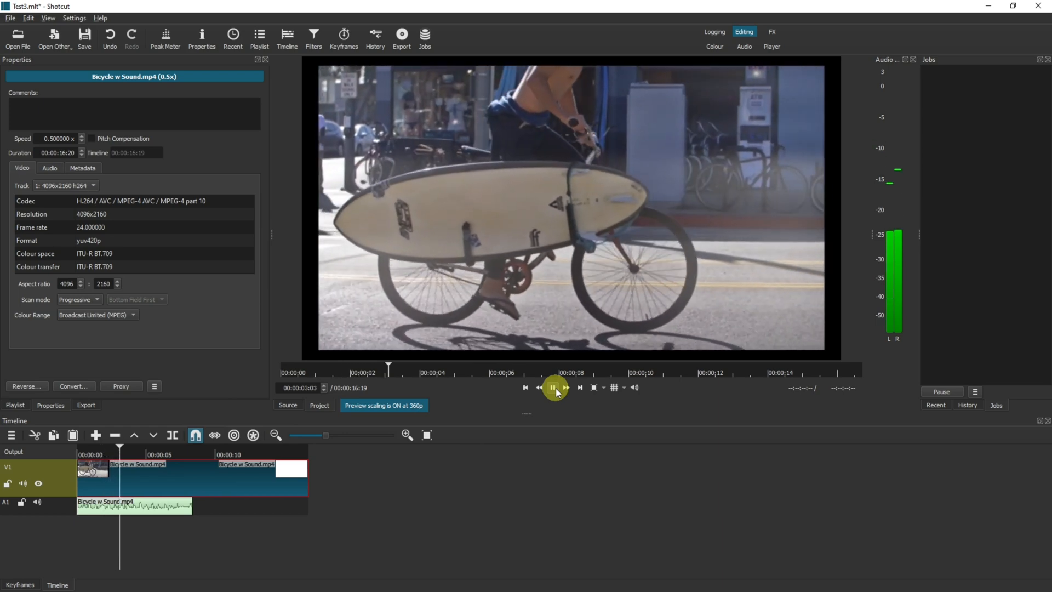
pyautogui.click(552, 388)
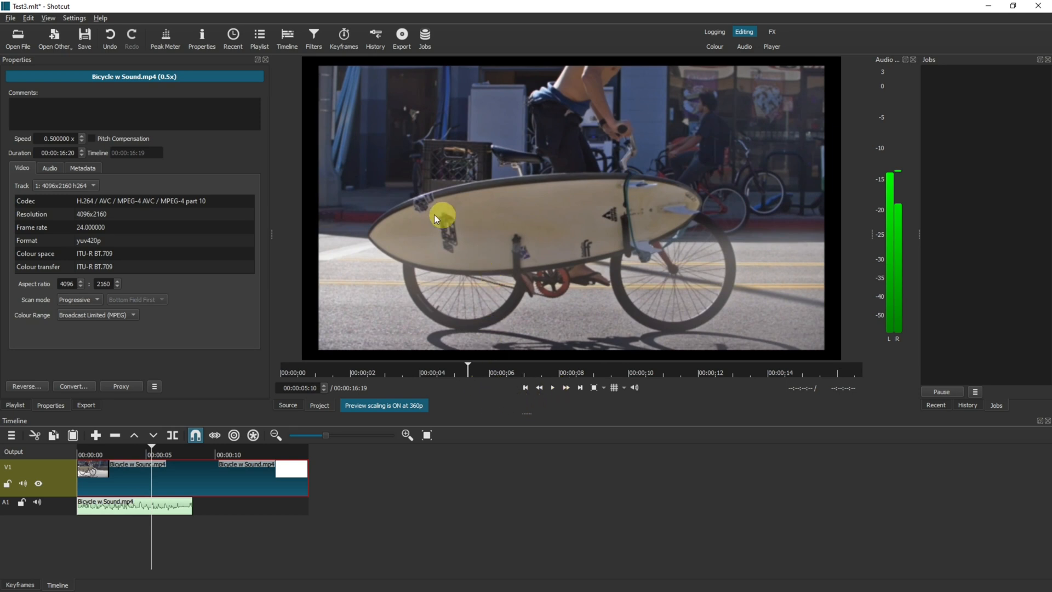
pyautogui.moveTo(473, 239)
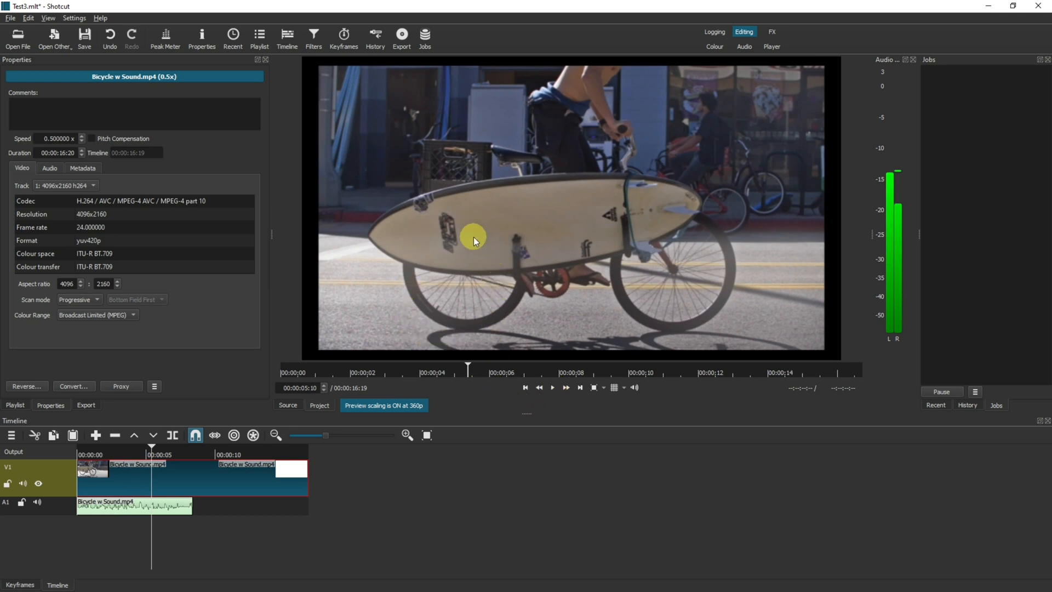
pyautogui.moveTo(104, 231)
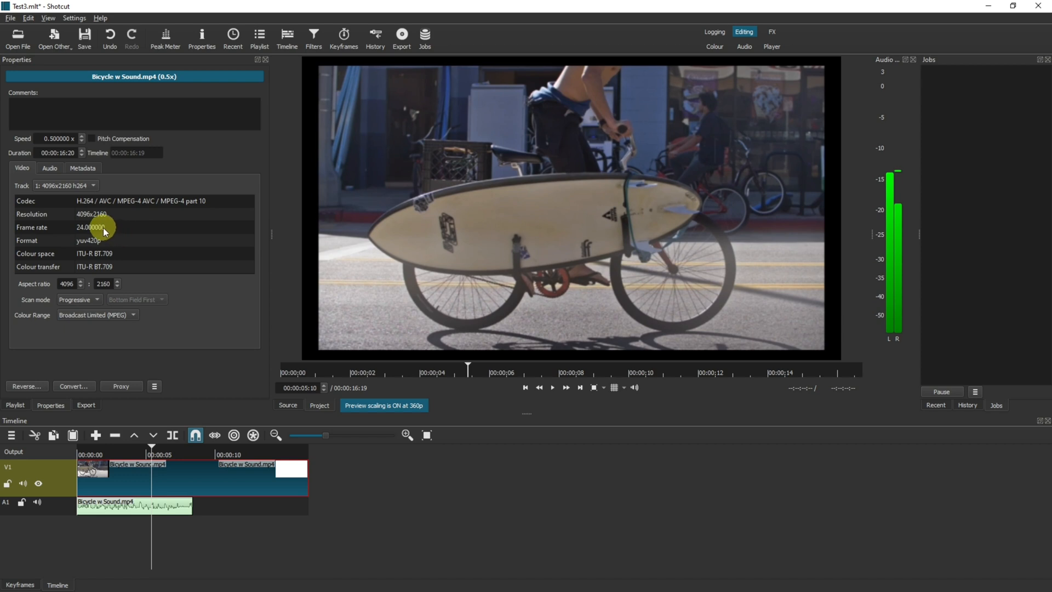
pyautogui.moveTo(79, 231)
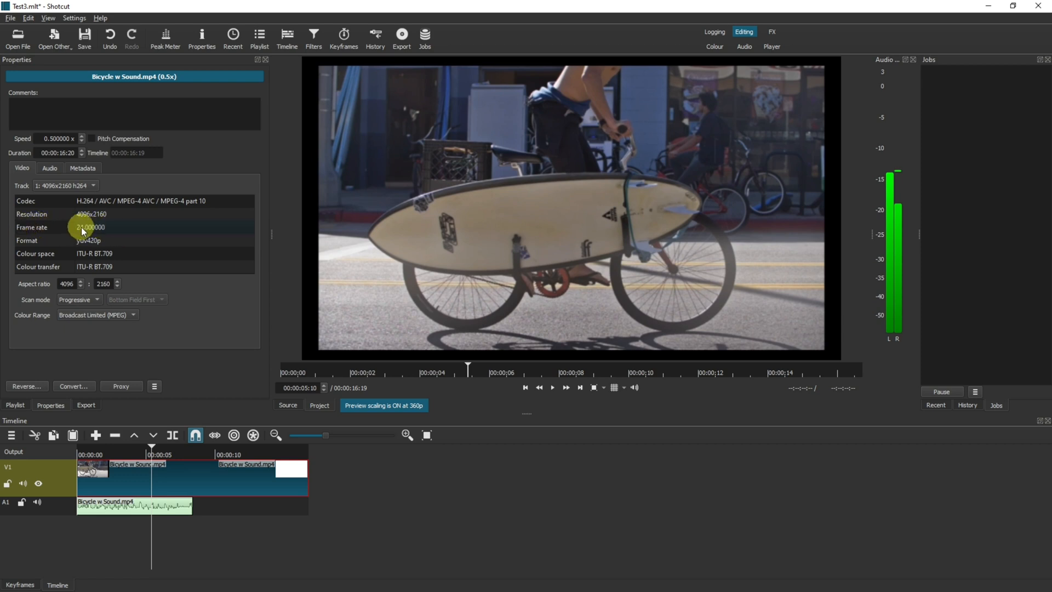
pyautogui.moveTo(116, 229)
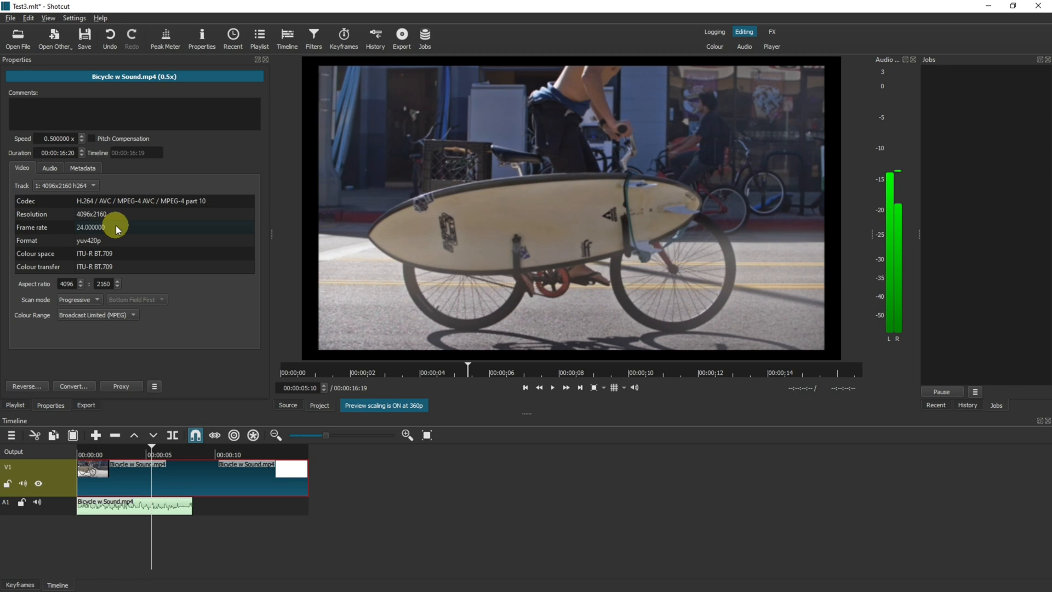
pyautogui.moveTo(79, 229)
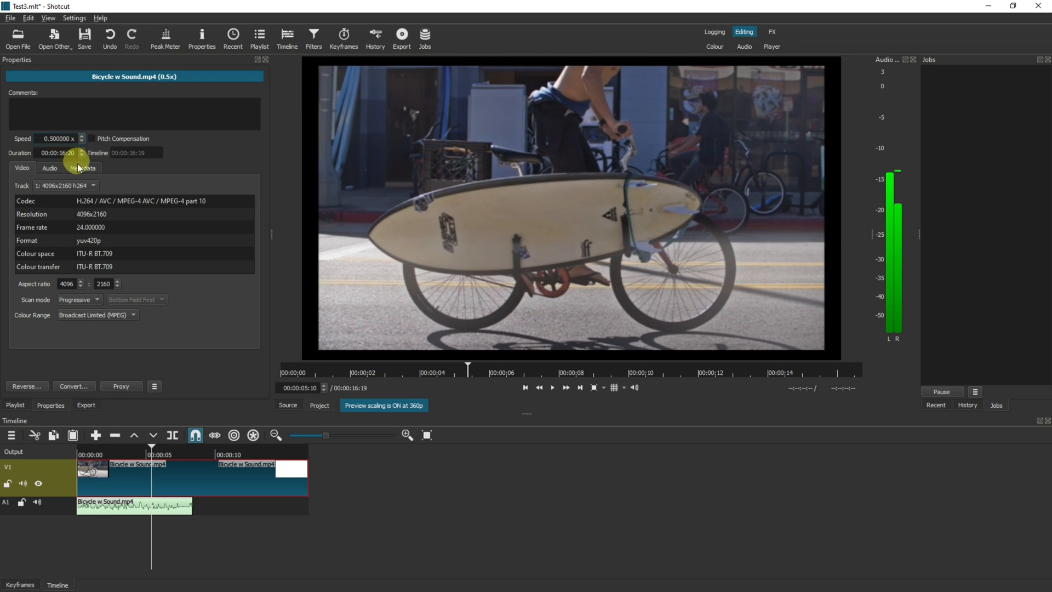
pyautogui.moveTo(80, 233)
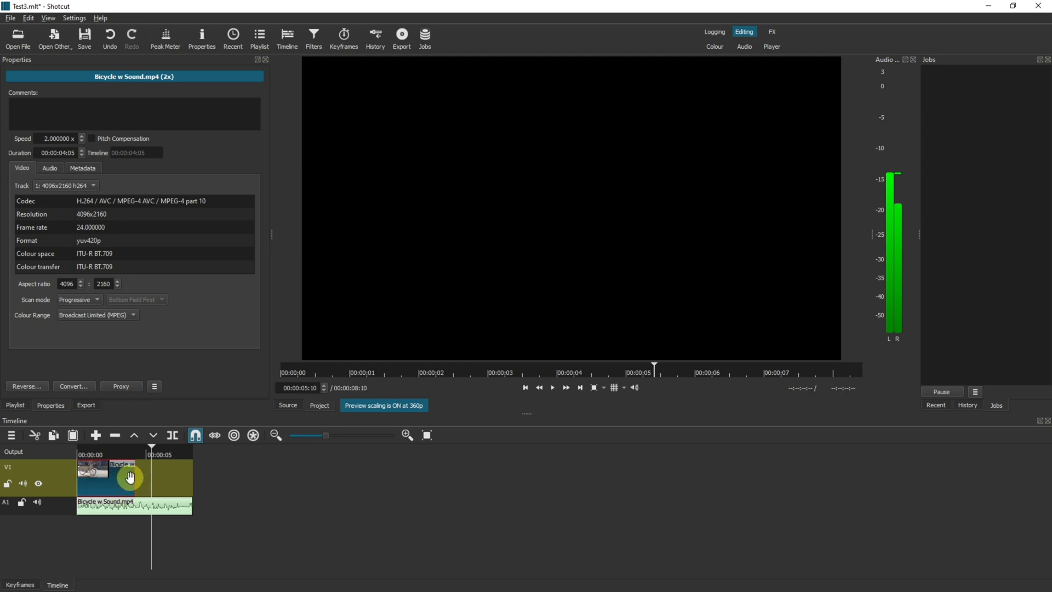
pyautogui.moveTo(197, 494)
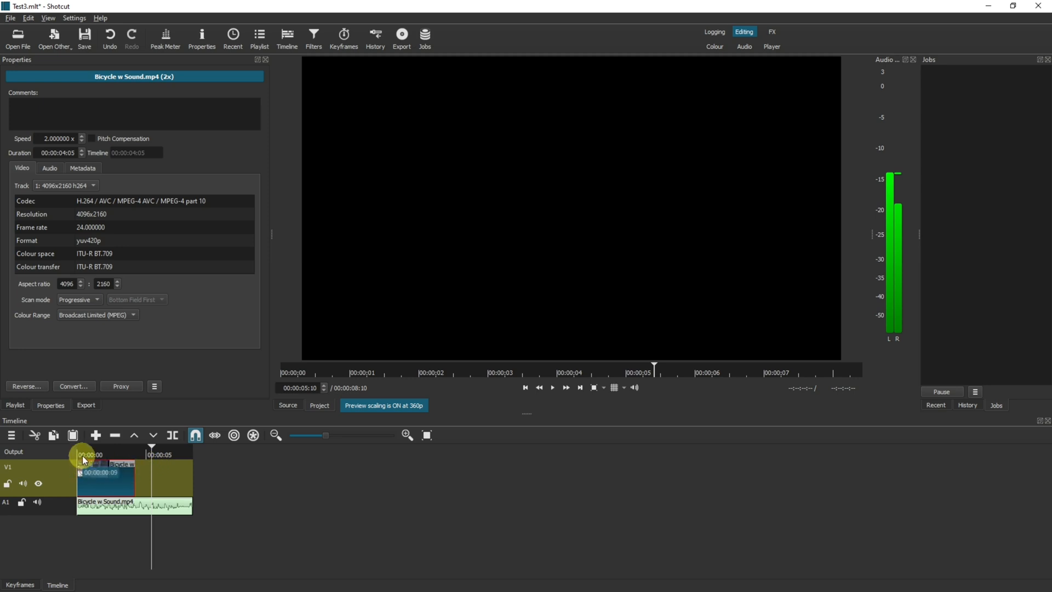
# Step: Rewind the timeline and pause to check the 2x video finishing before the half-speed audio
pyautogui.click(552, 388)
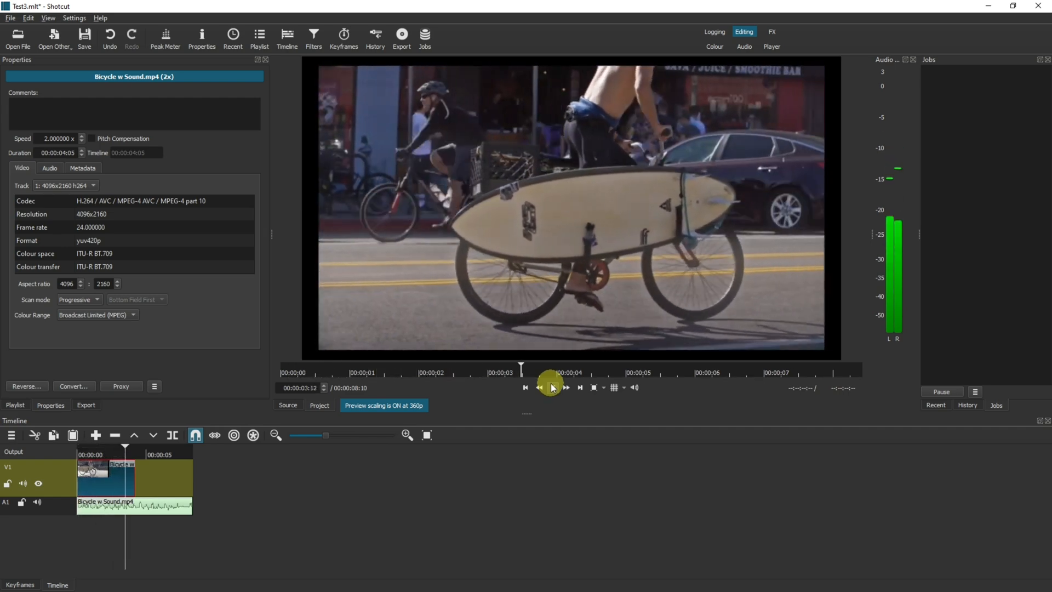
pyautogui.click(565, 387)
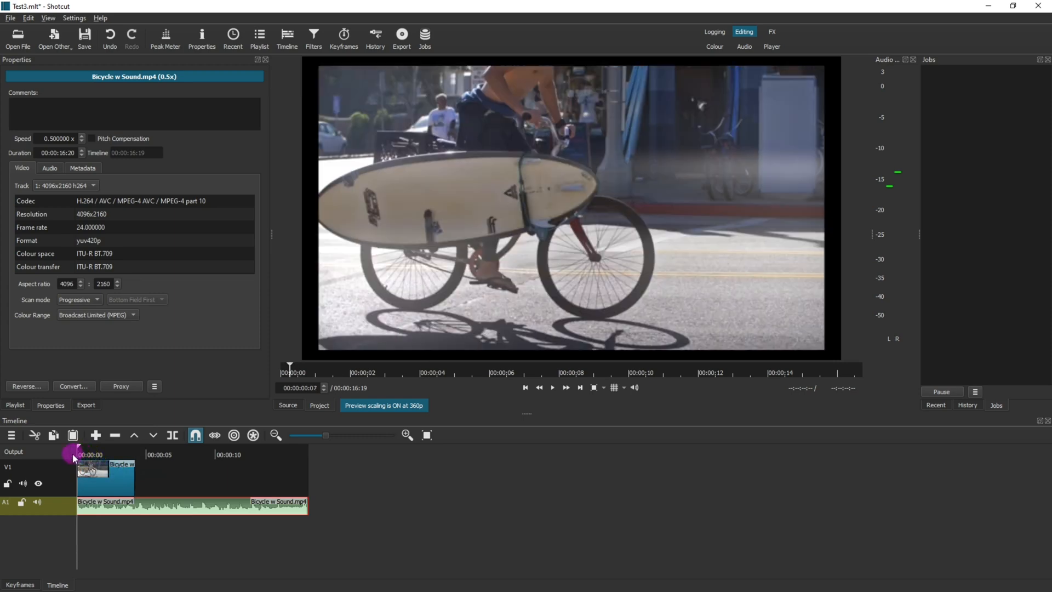
pyautogui.click(552, 388)
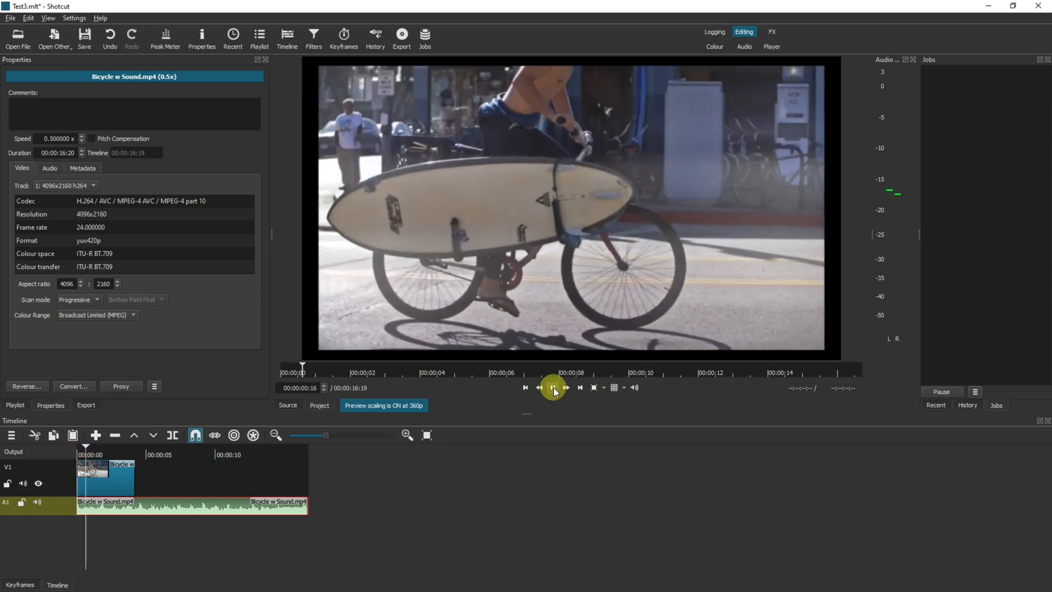
pyautogui.click(554, 388)
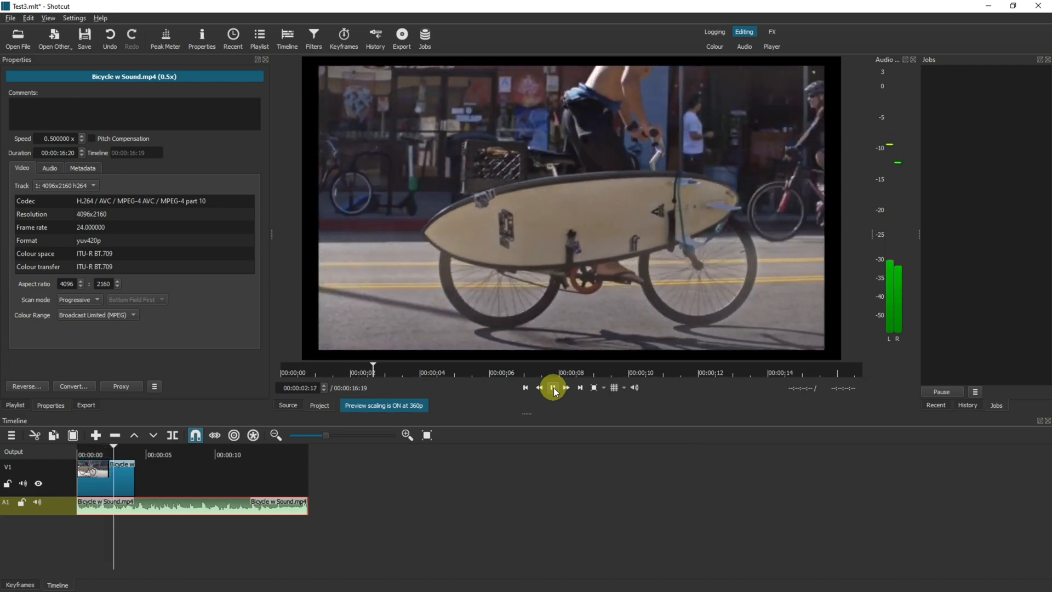
pyautogui.click(553, 387)
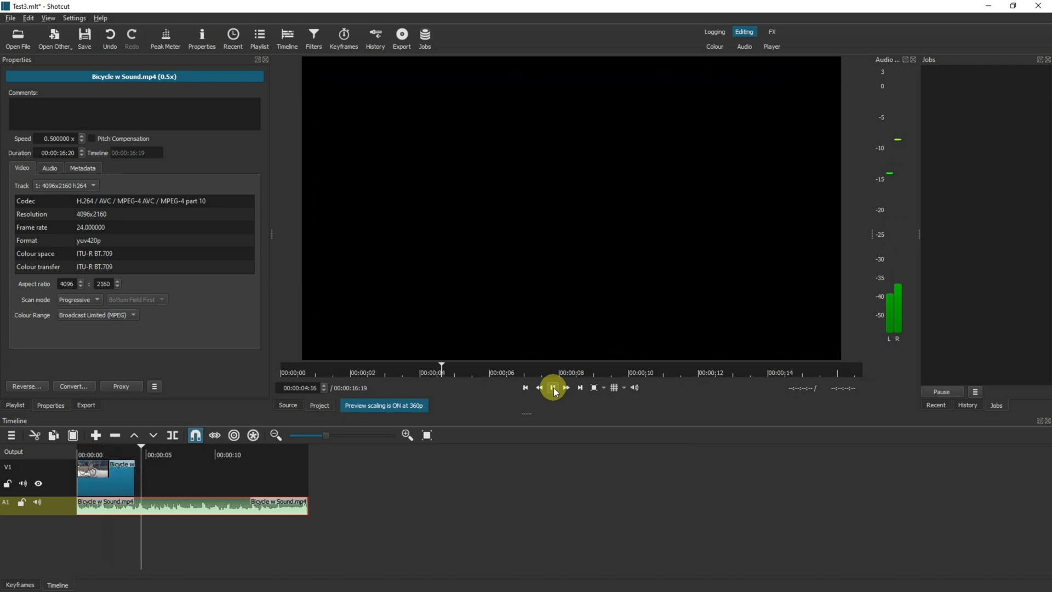
pyautogui.click(553, 387)
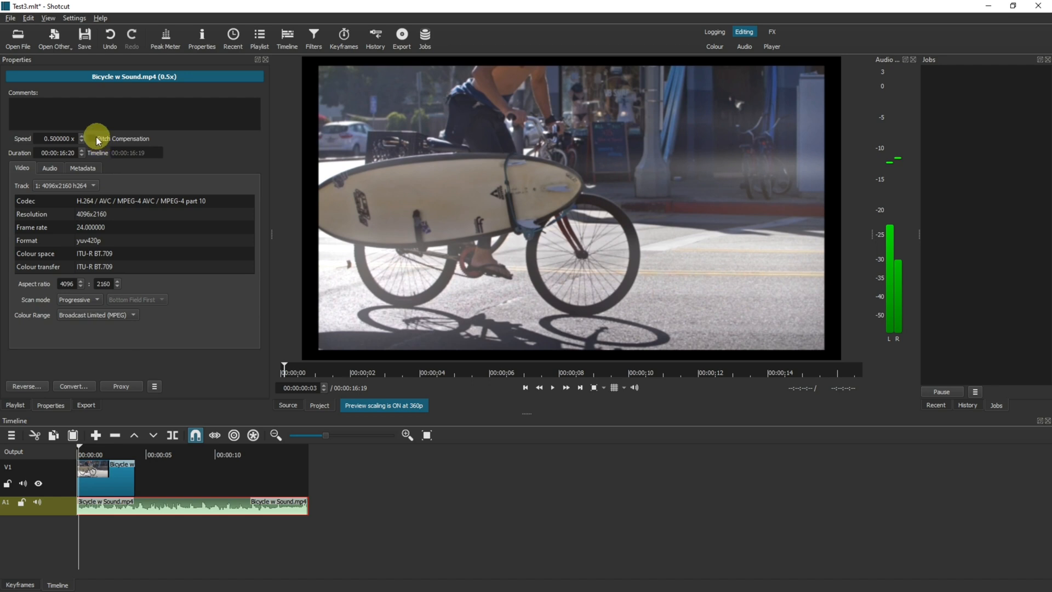
pyautogui.moveTo(100, 141)
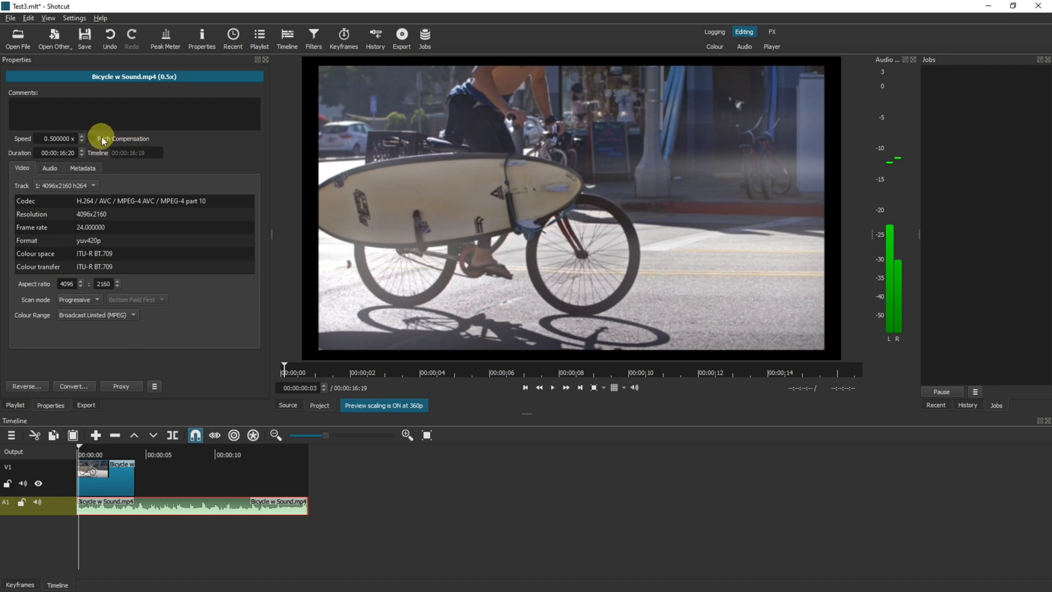
# Step: Enable Pitch Compensation on the 0.5x audio clip and replay the timeline to hear the result
pyautogui.click(91, 139)
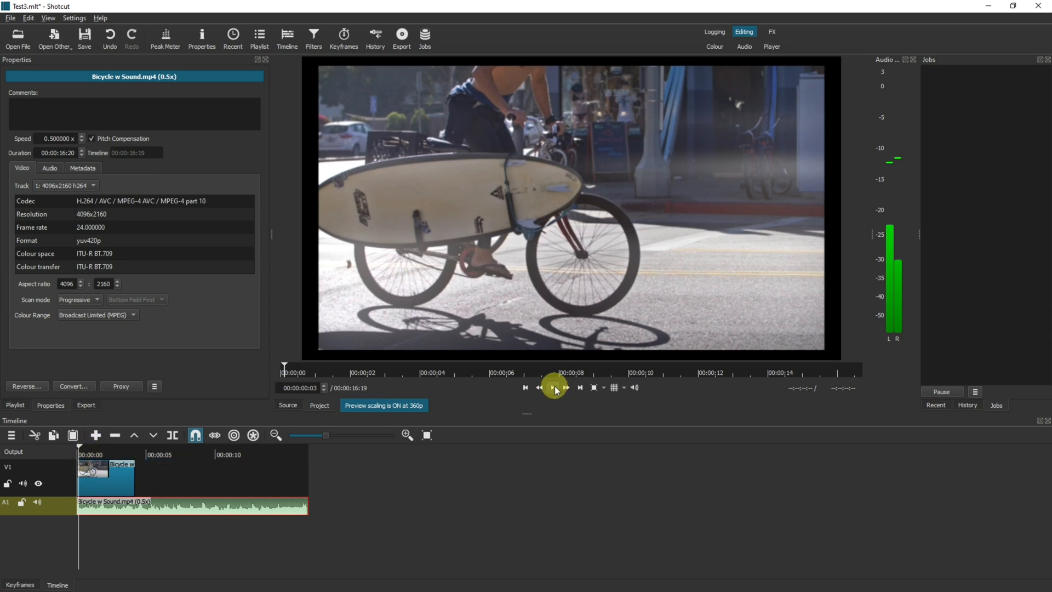
pyautogui.moveTo(553, 388)
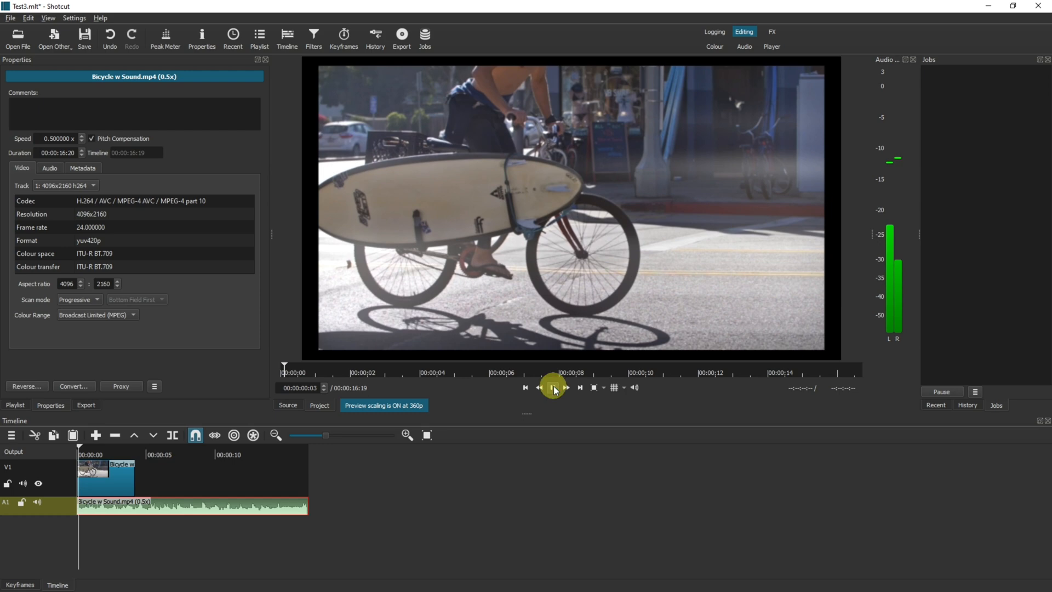
pyautogui.click(553, 388)
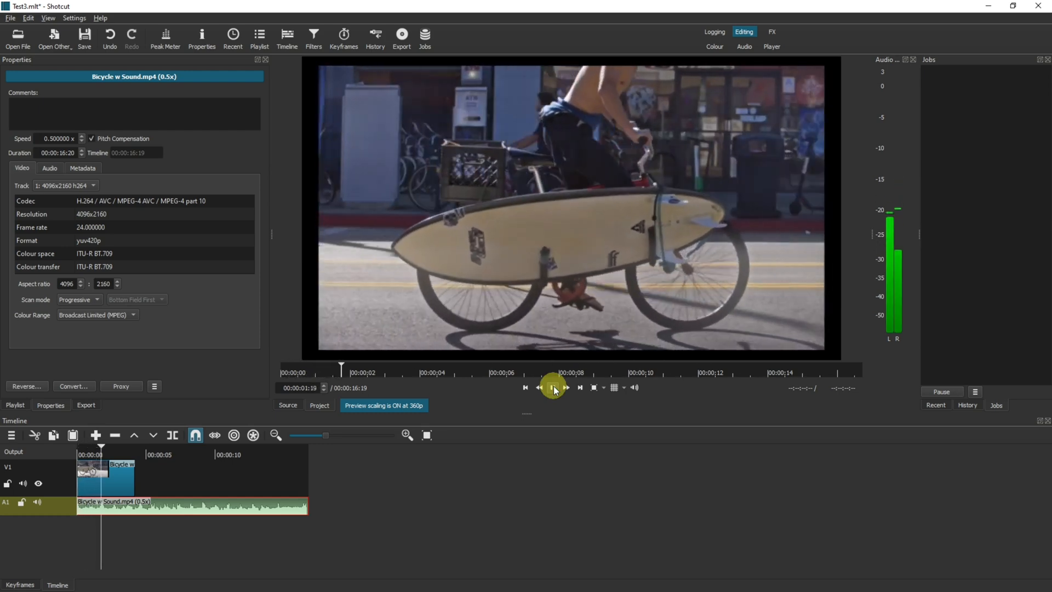
pyautogui.click(553, 387)
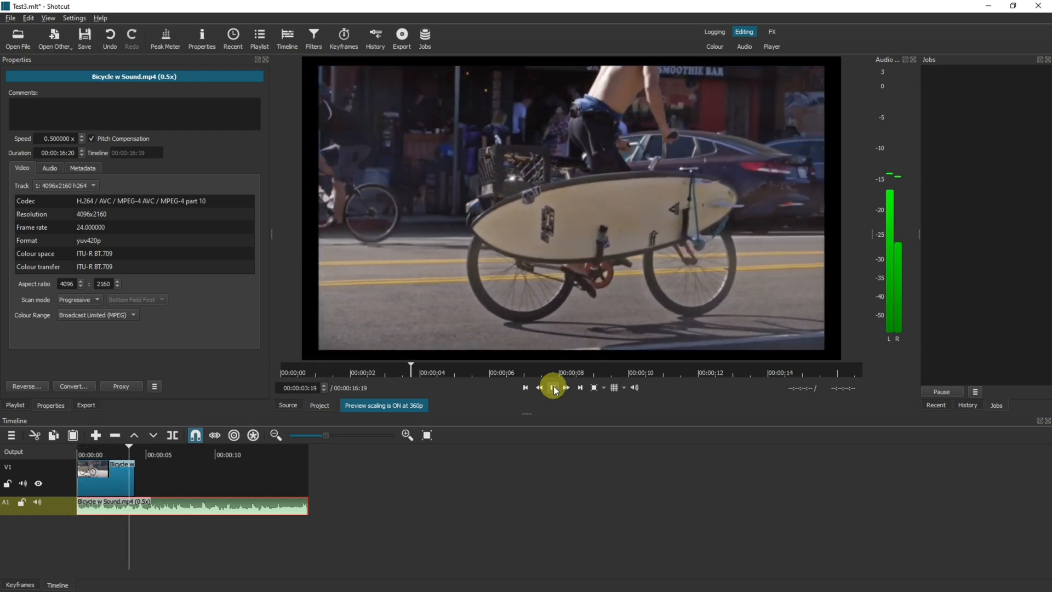
pyautogui.click(553, 387)
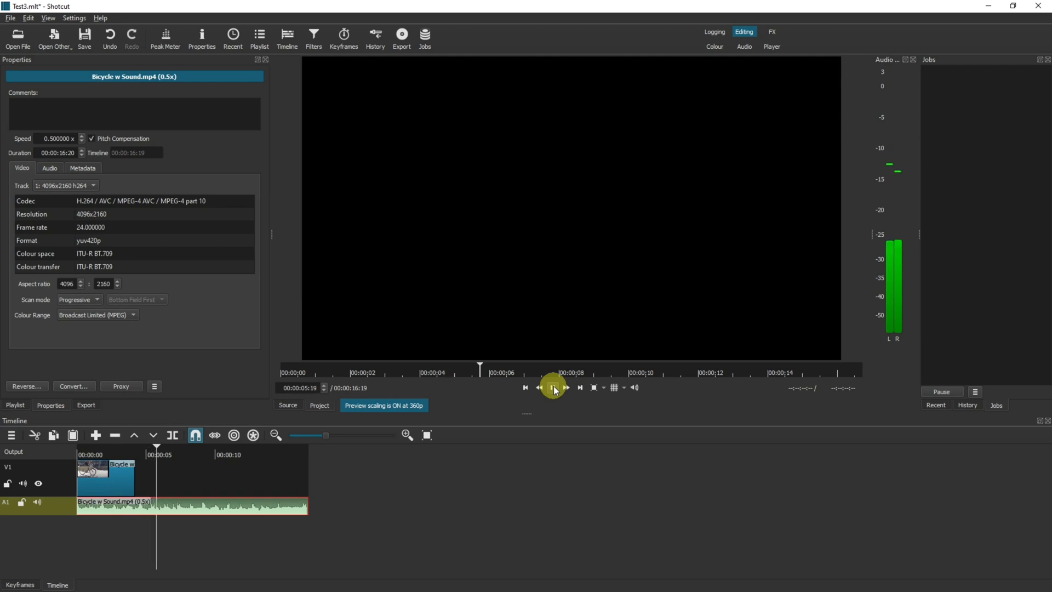
pyautogui.click(553, 388)
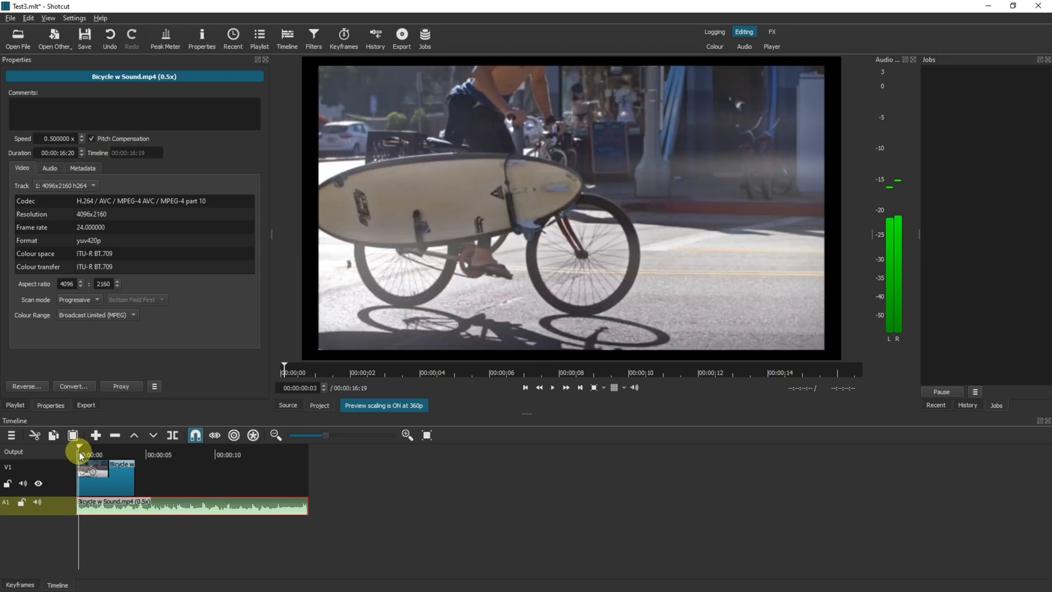
pyautogui.moveTo(368, 451)
pyautogui.write('2.000000')
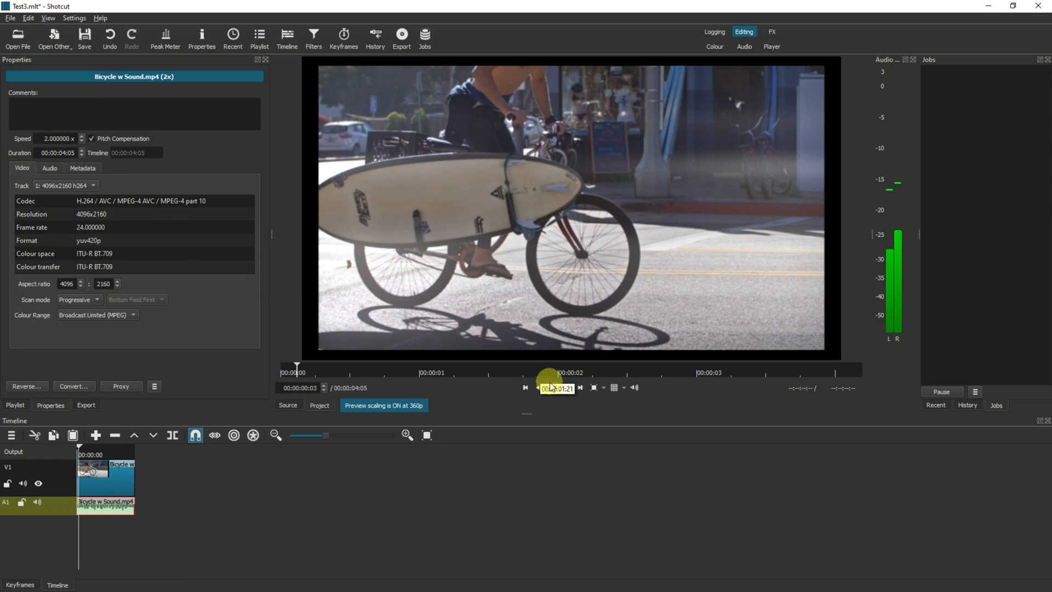
# Step: Play back the detached audio now at 2x with pitch compensation, matching the four-second video
pyautogui.click(553, 387)
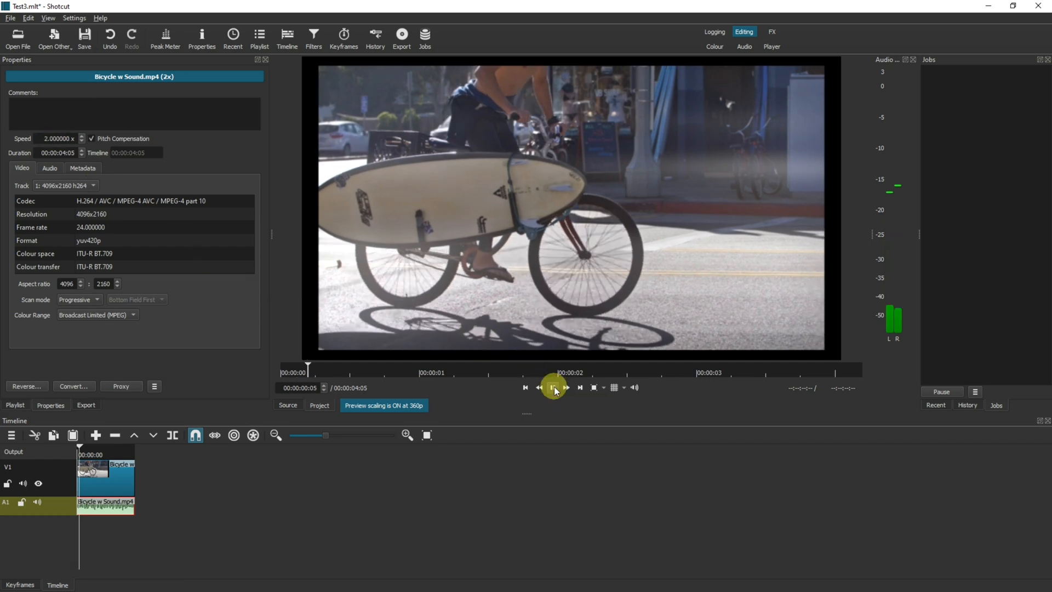
pyautogui.click(553, 388)
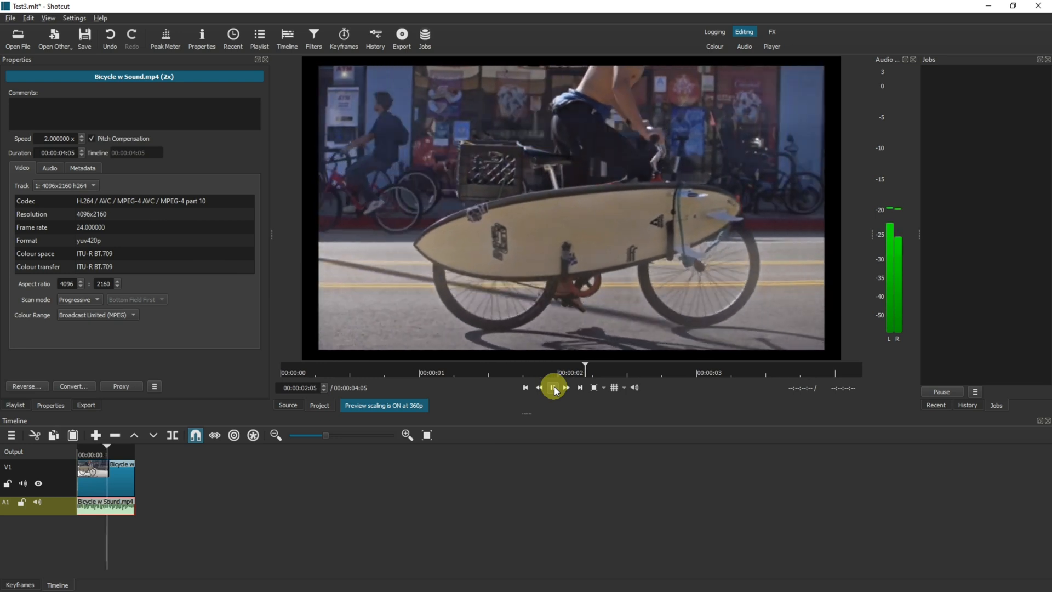
pyautogui.click(553, 387)
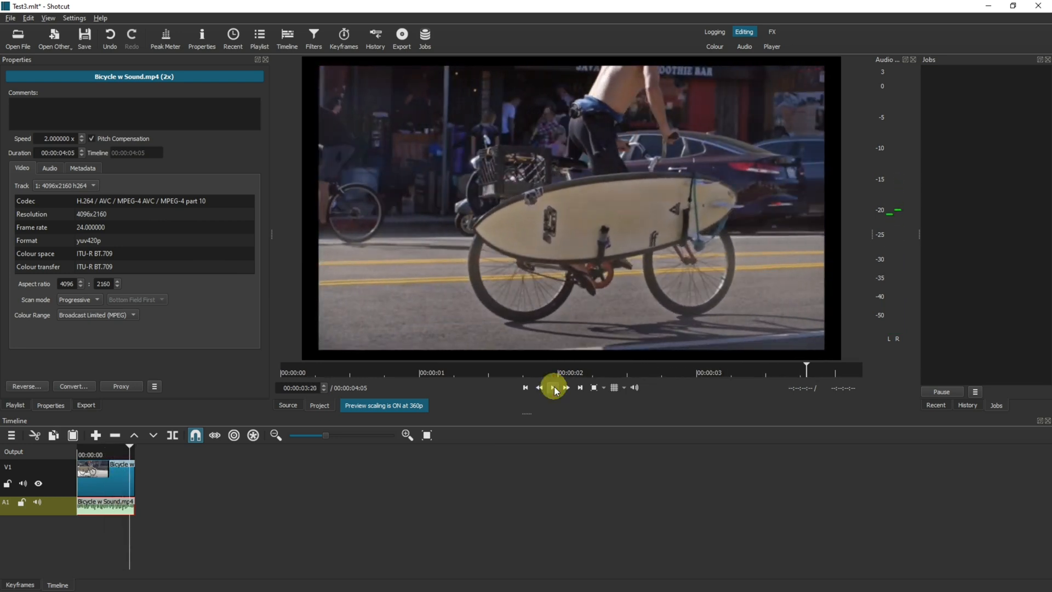
pyautogui.click(553, 388)
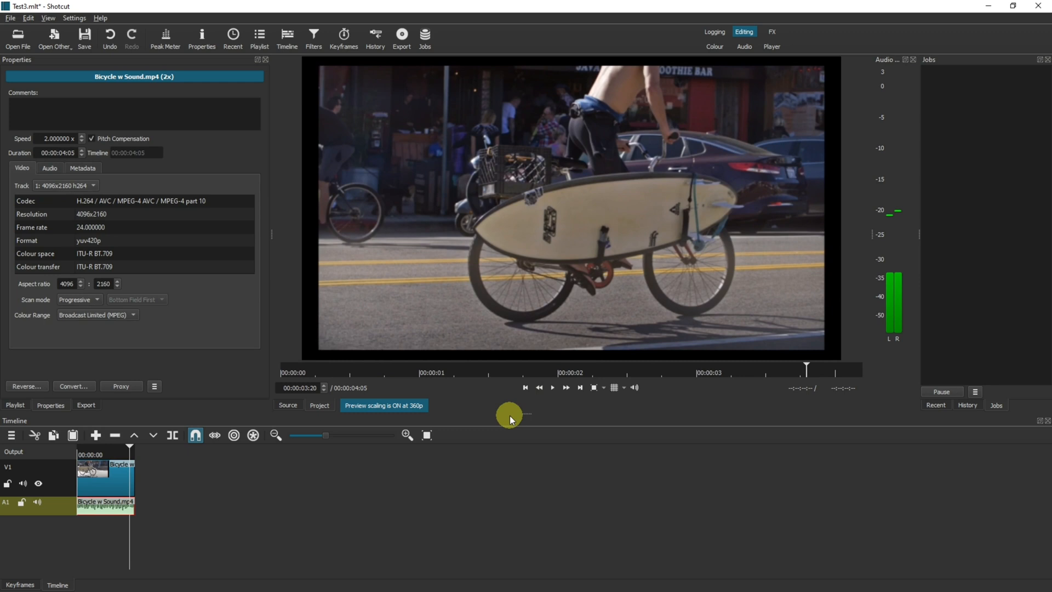
pyautogui.moveTo(188, 466)
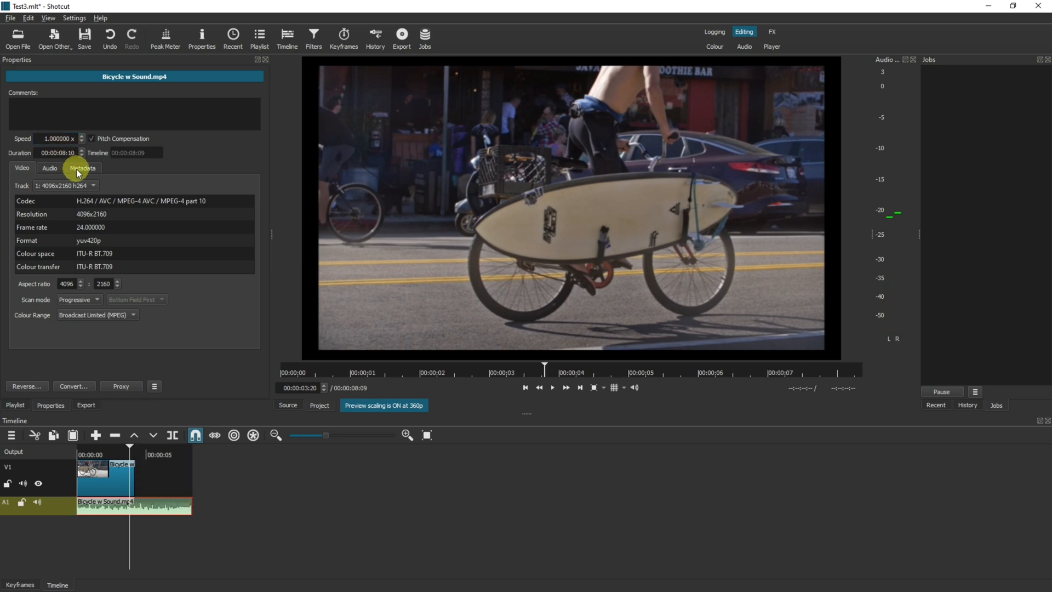
# Step: Preview the audio restored to 1x speed, about eight seconds, outlasting the 2x video
pyautogui.click(552, 388)
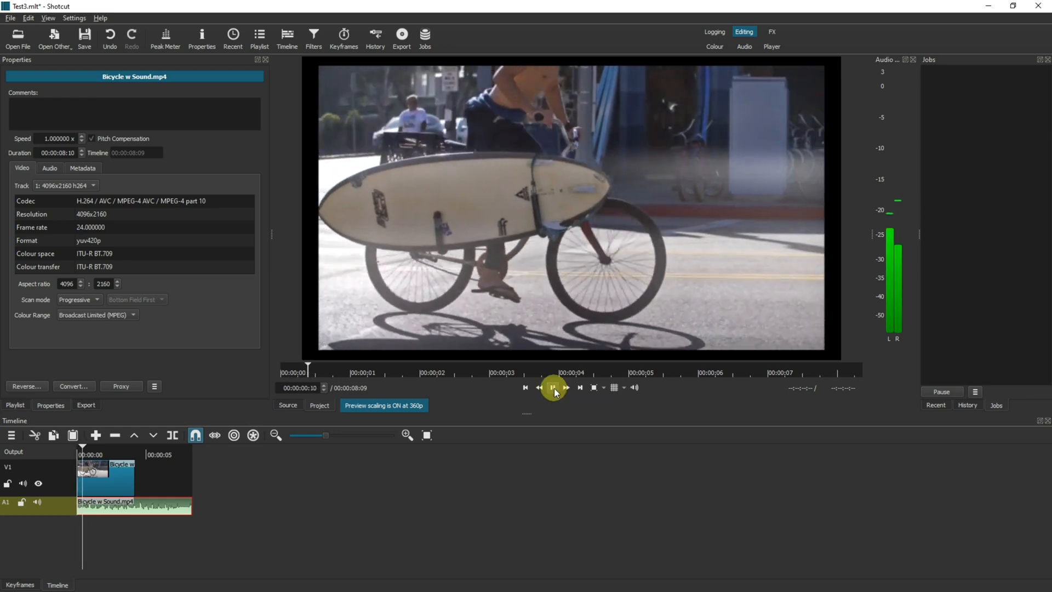
pyautogui.click(552, 388)
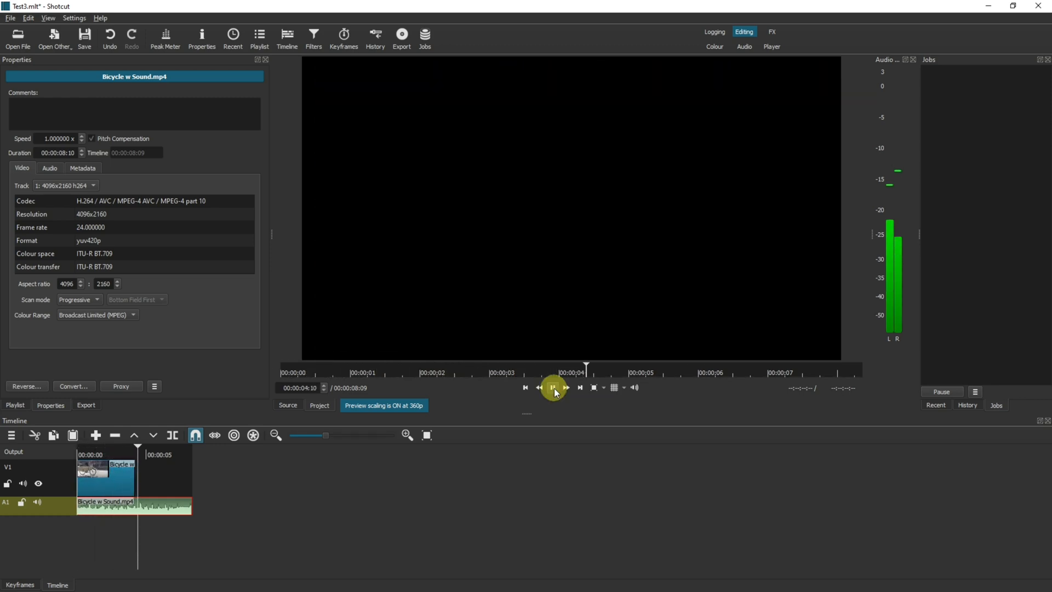
pyautogui.click(554, 388)
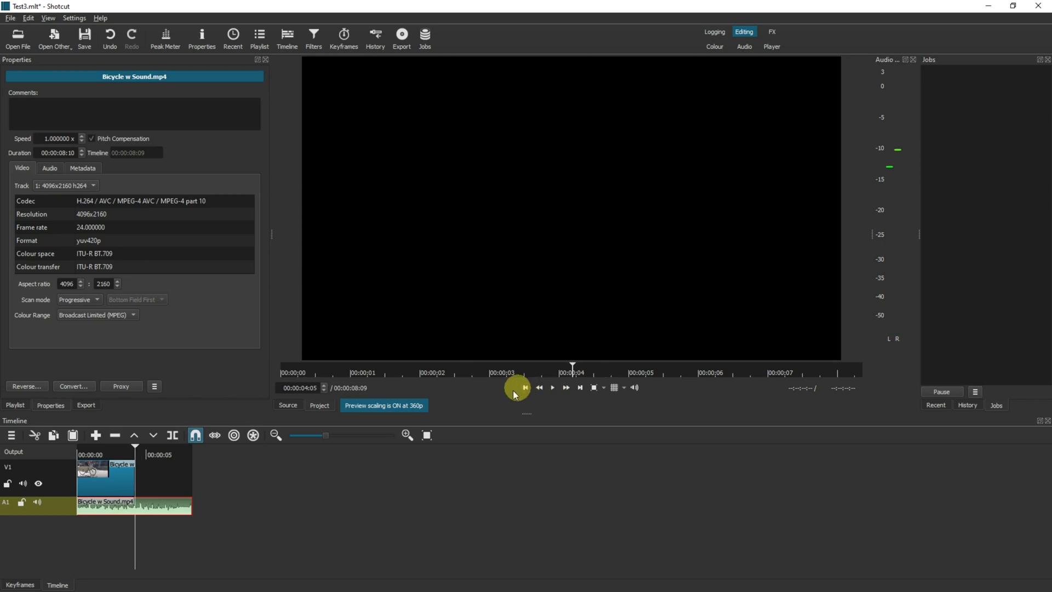
pyautogui.moveTo(177, 476)
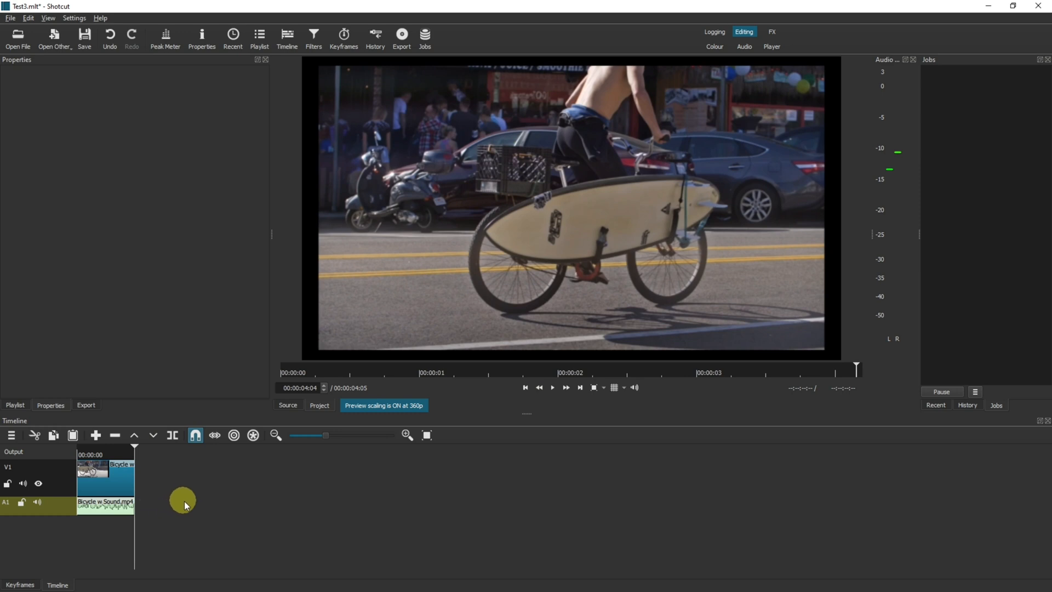
pyautogui.moveTo(155, 514)
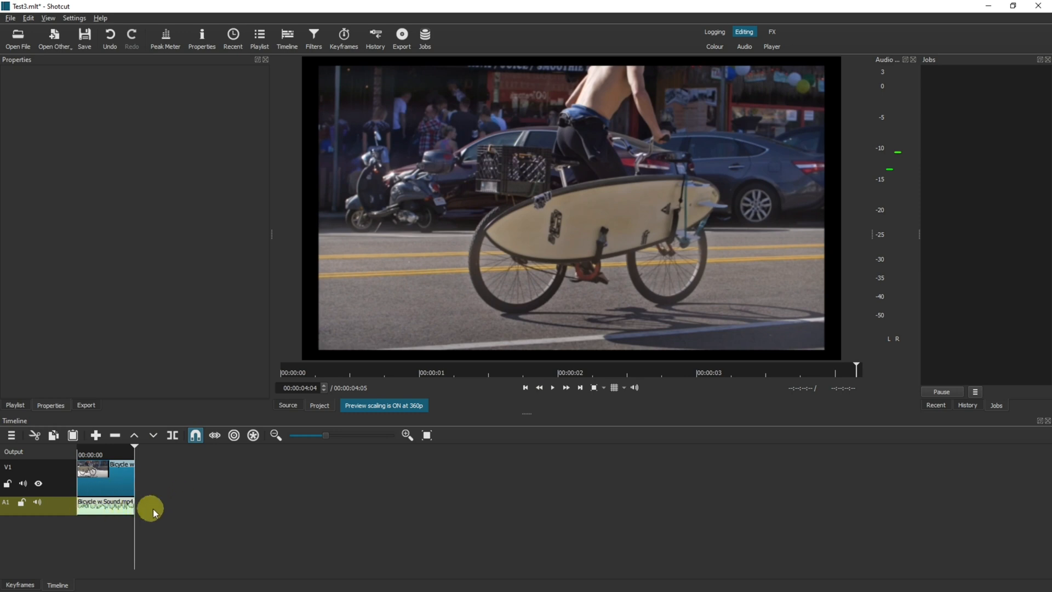
pyautogui.moveTo(150, 471)
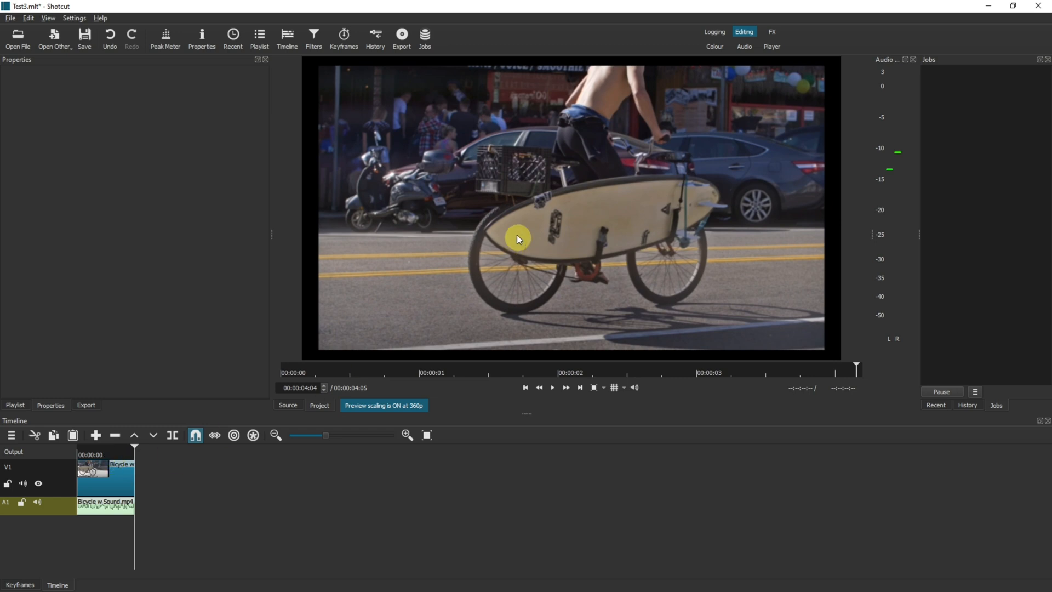
pyautogui.moveTo(470, 280)
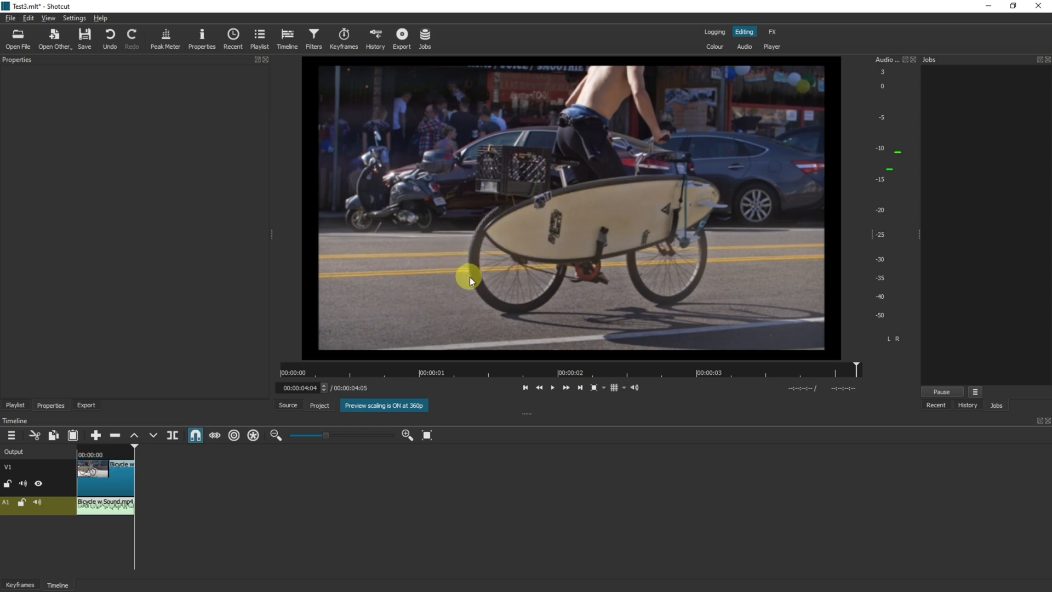
pyautogui.moveTo(476, 278)
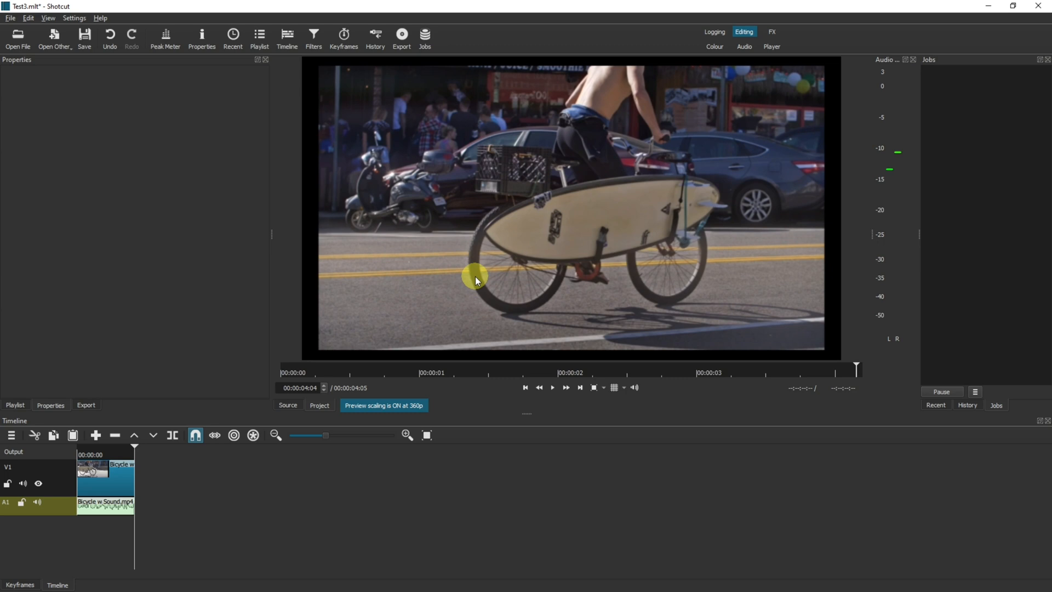